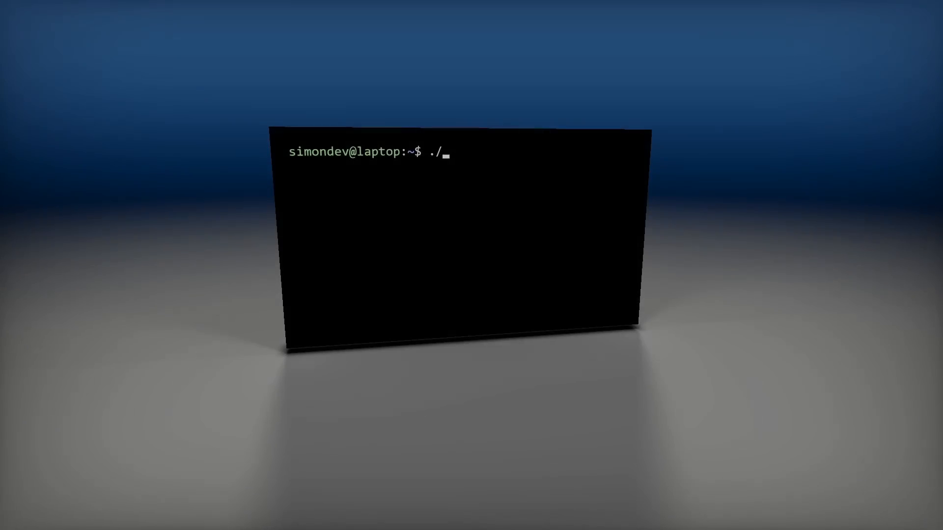
text(load_celery_man)
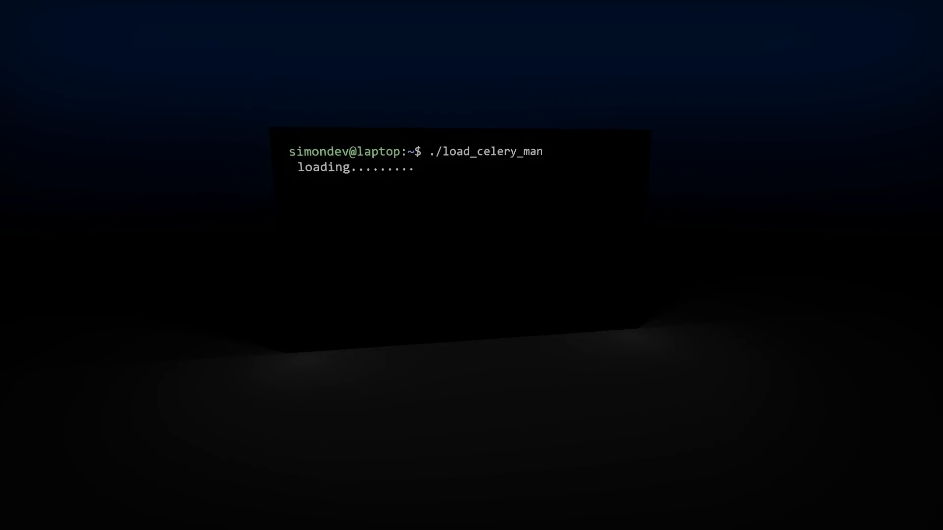
text(kick)
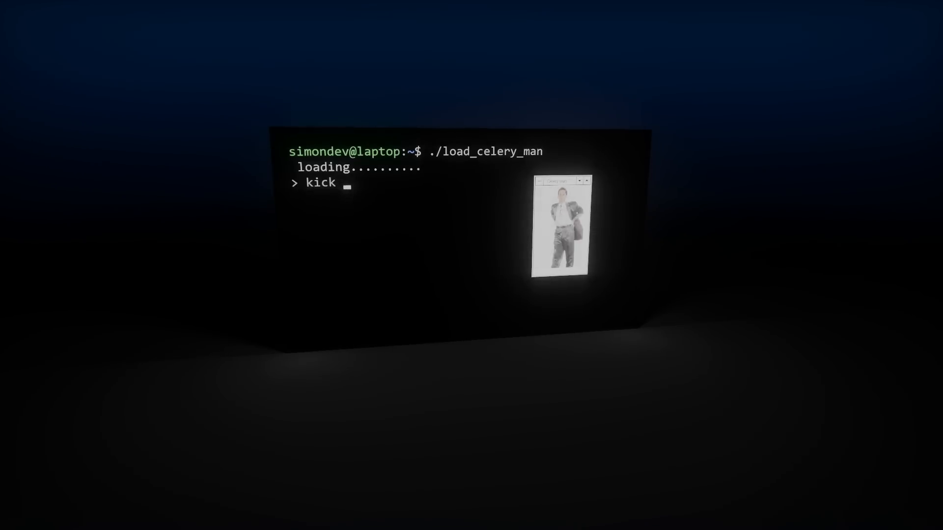
text(up 4d3d3d3)
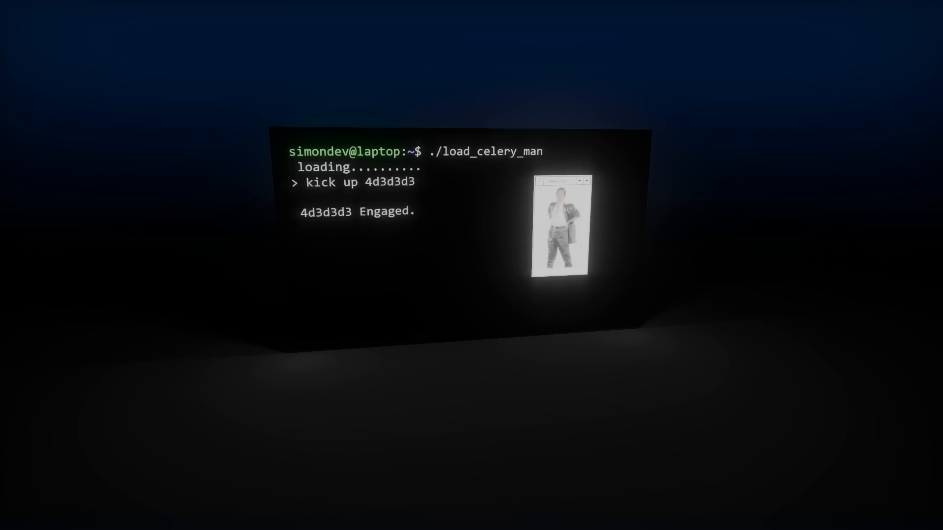